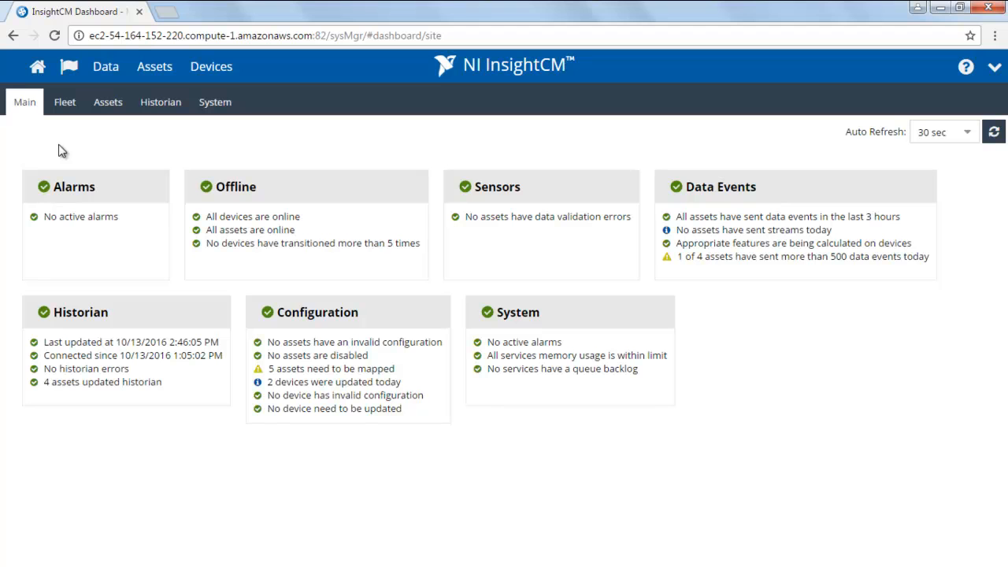
mouse_move(59, 145)
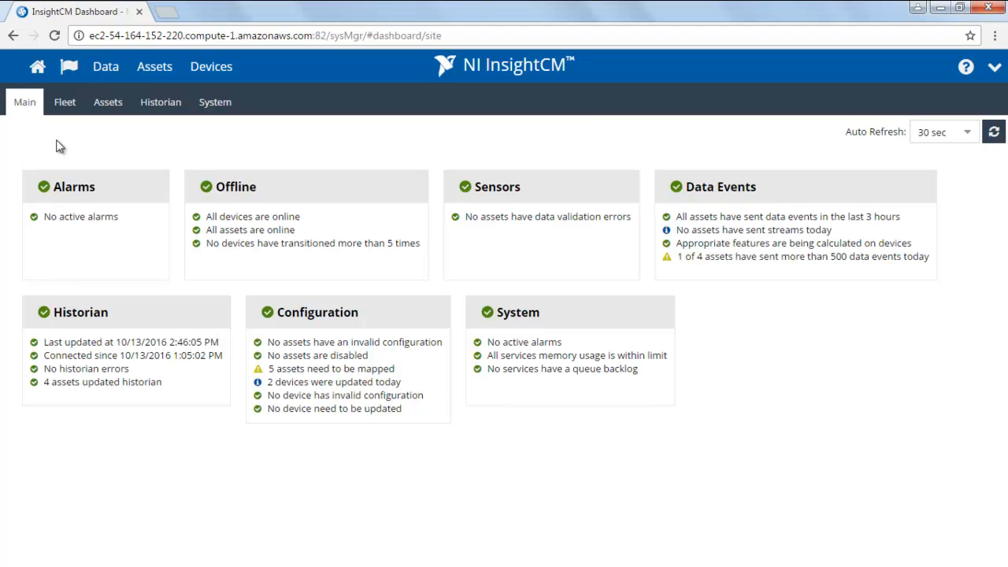
mouse_move(38, 67)
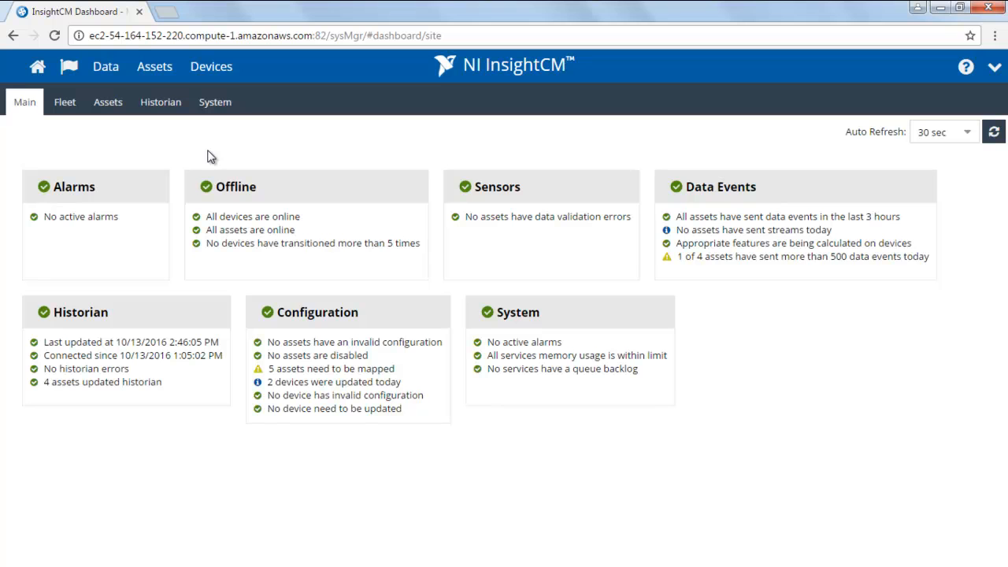
mouse_move(100, 220)
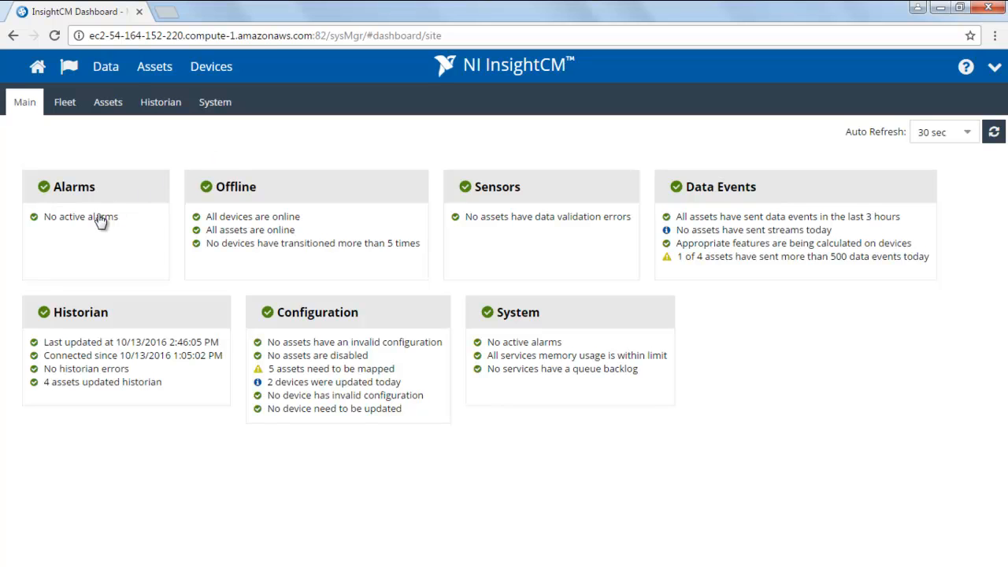
mouse_move(705, 205)
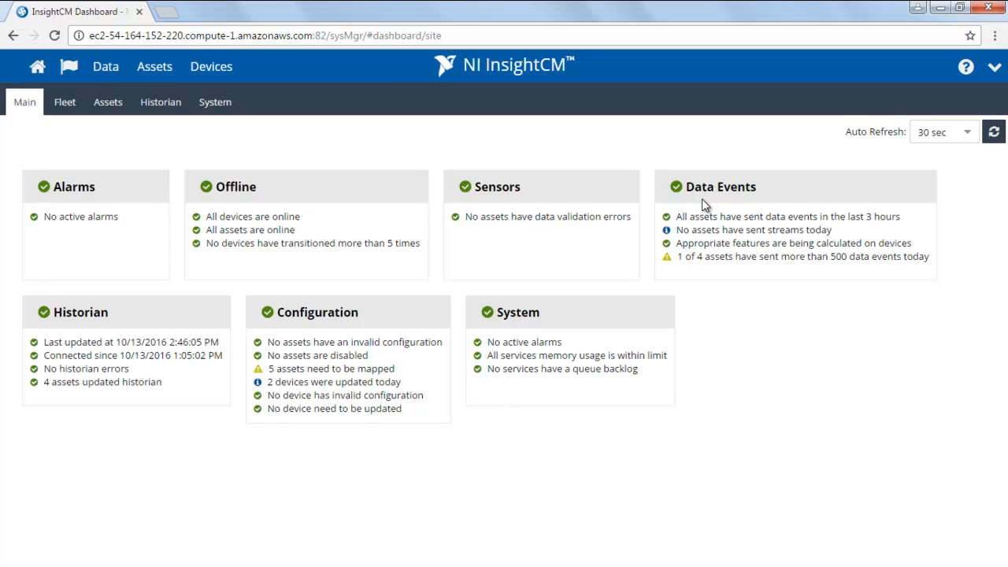
mouse_move(834, 410)
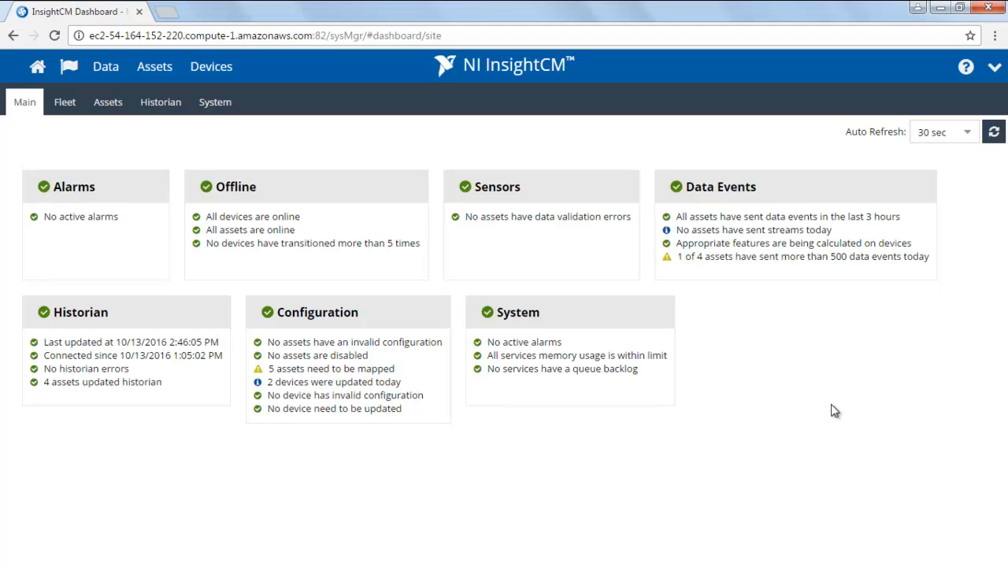
mouse_move(721, 280)
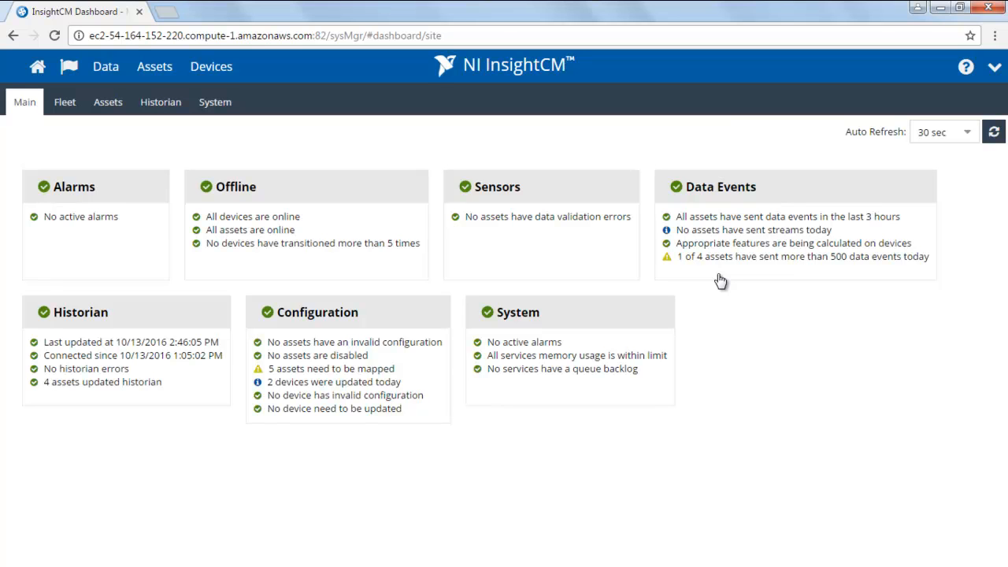
mouse_move(715, 274)
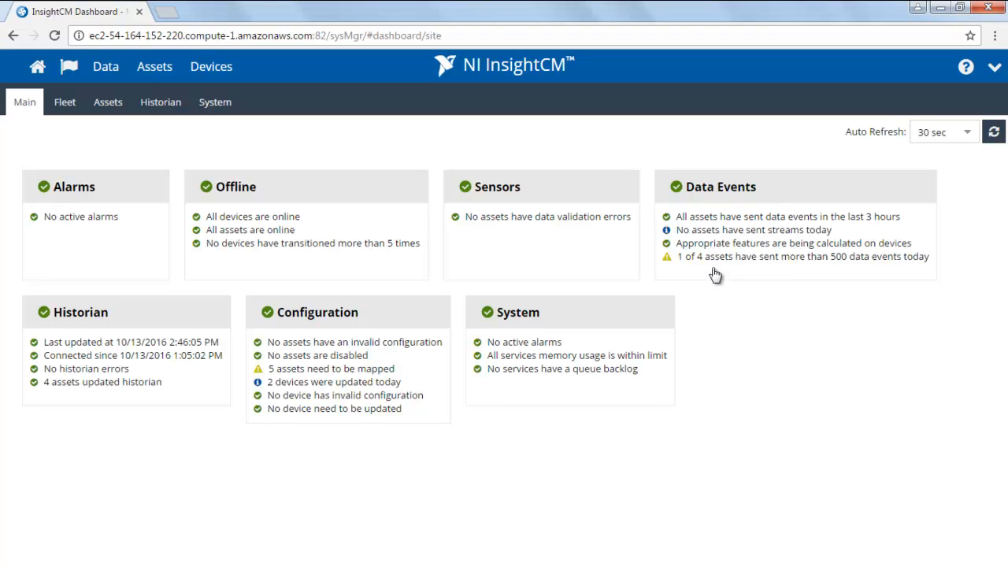
Open the Assets > Data Events list from the Data Events tile's '1 of 4 assets' link
left_click(801, 255)
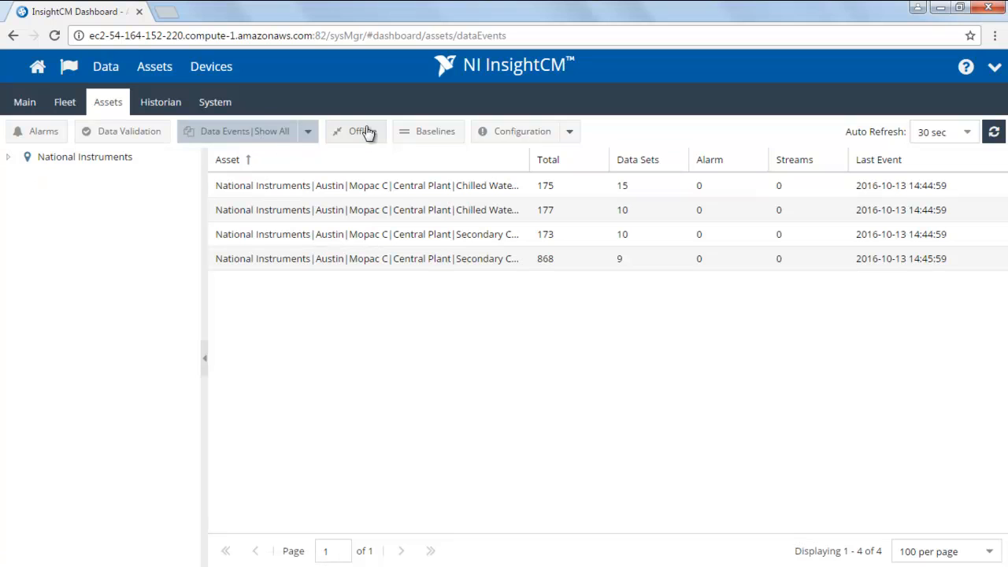
mouse_move(521, 131)
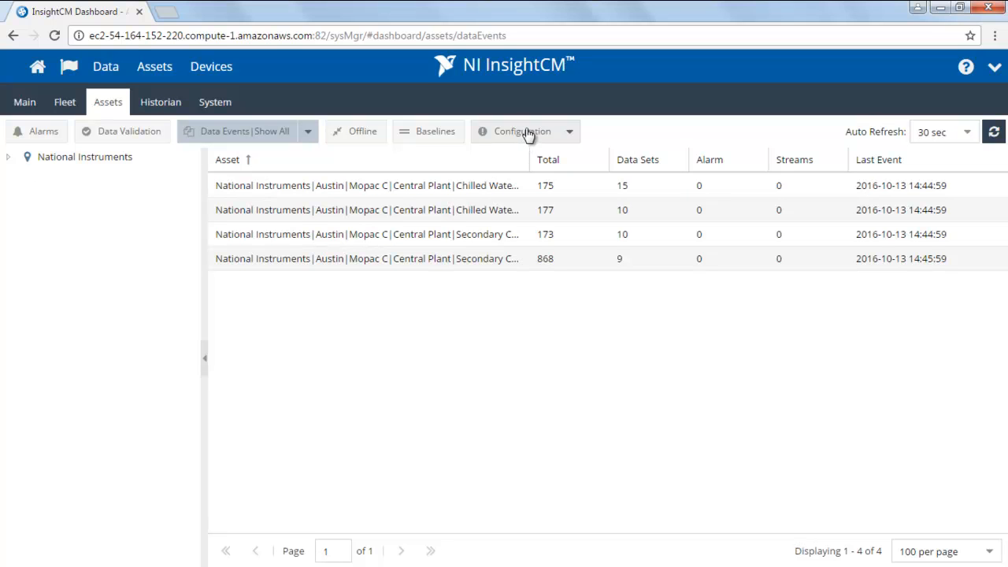
mouse_move(362, 132)
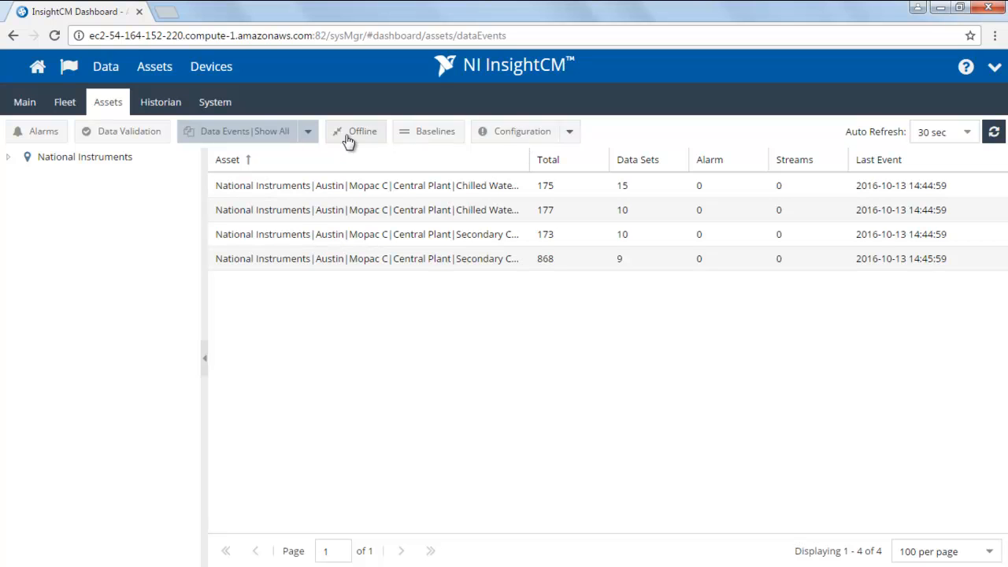
mouse_move(525, 183)
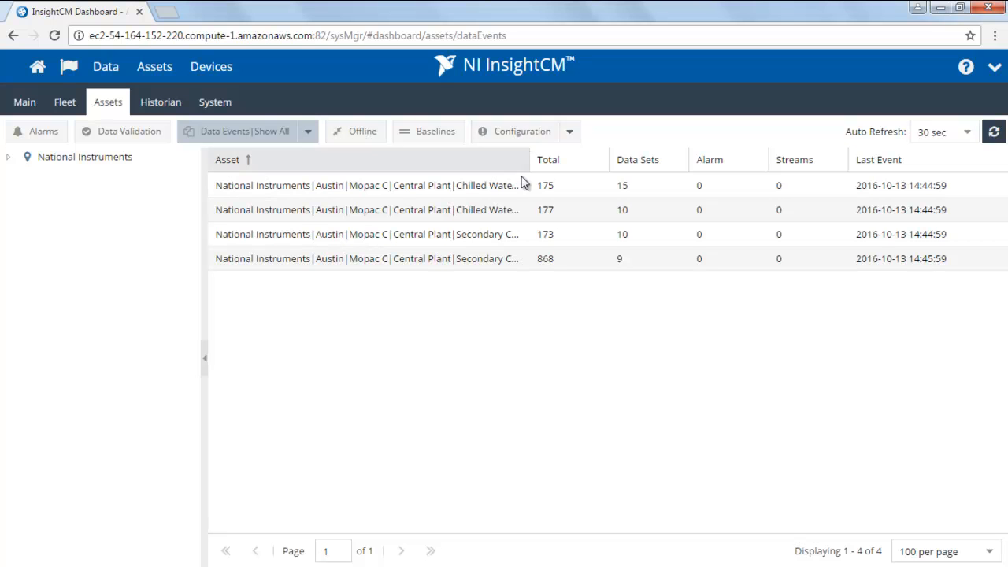
mouse_move(546, 323)
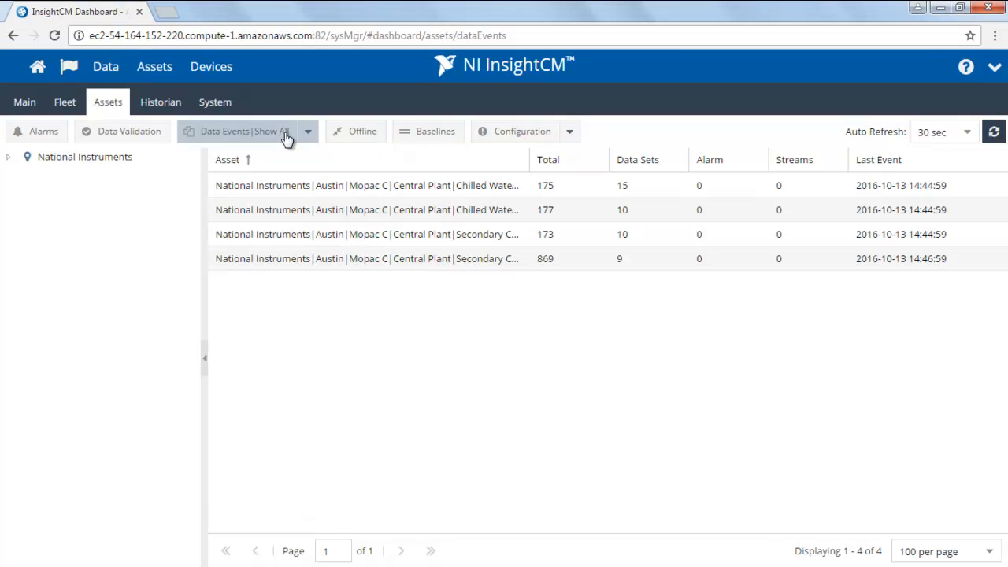
mouse_move(307, 142)
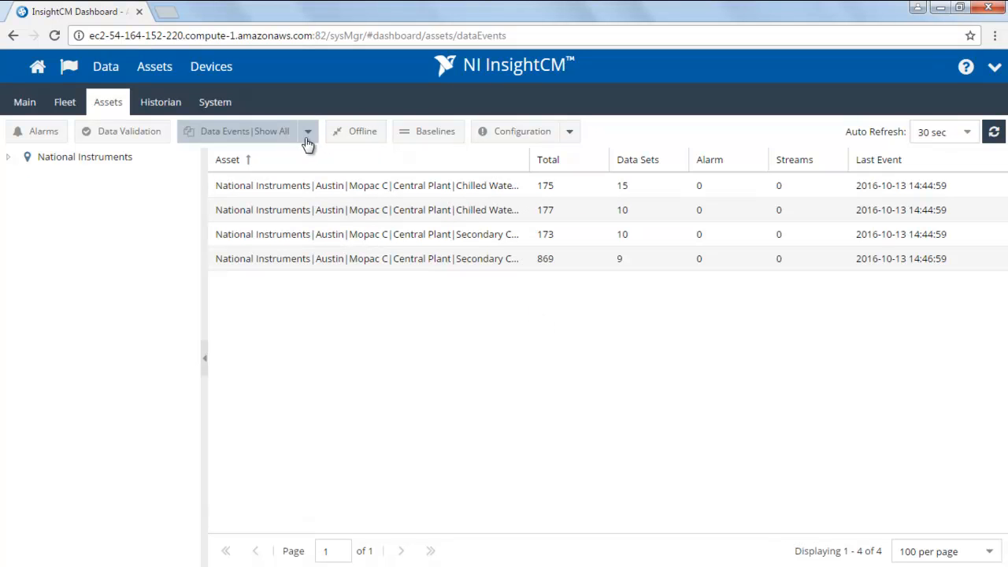
Filter the data events list to Too Many Events, leaving the asset with 869 events
left_click(307, 133)
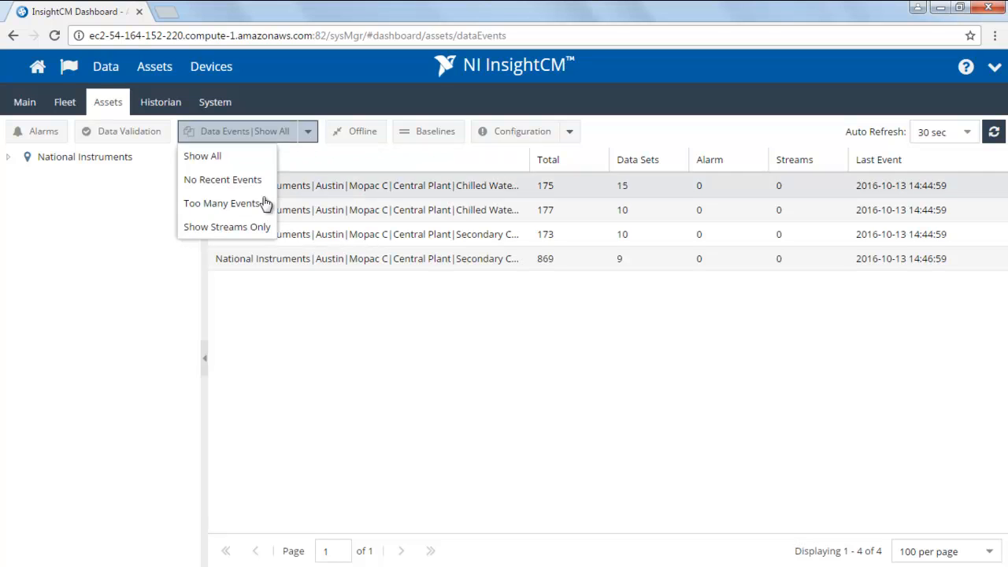
mouse_move(224, 203)
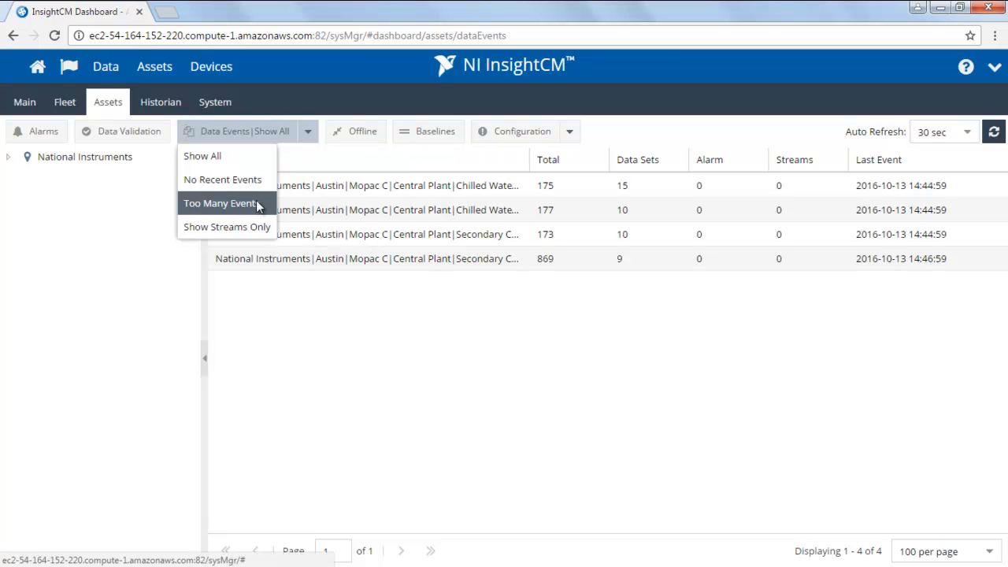
left_click(223, 203)
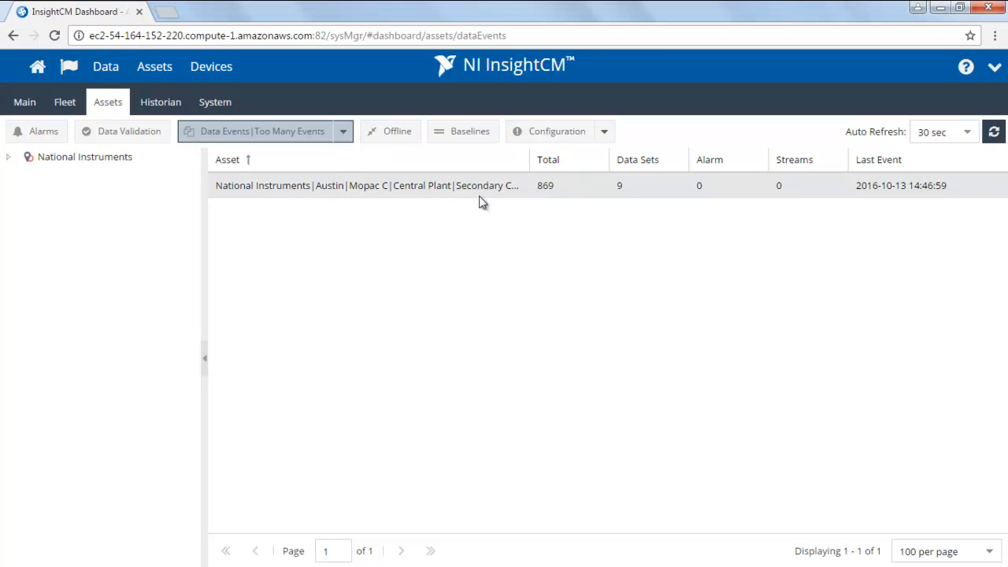
mouse_move(551, 198)
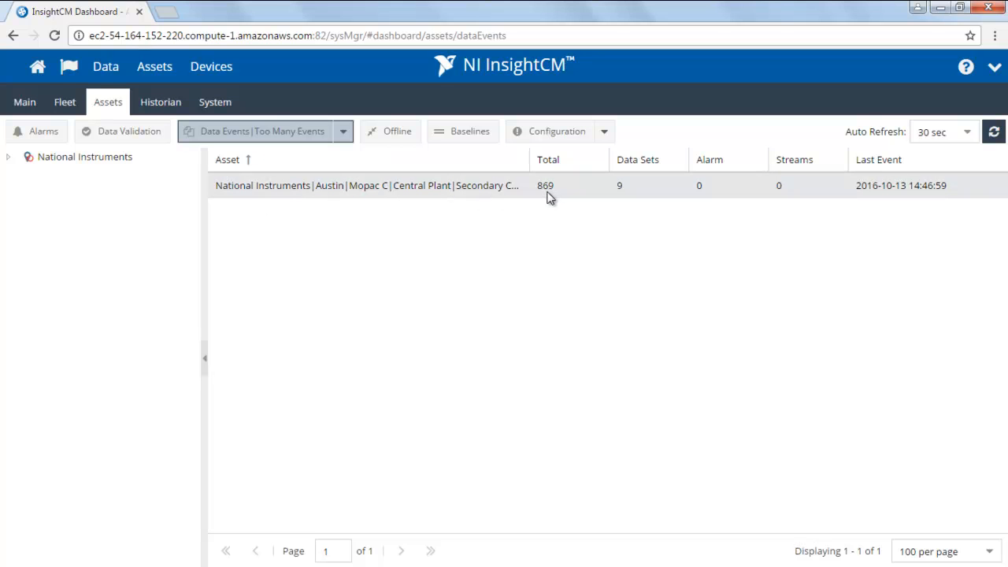